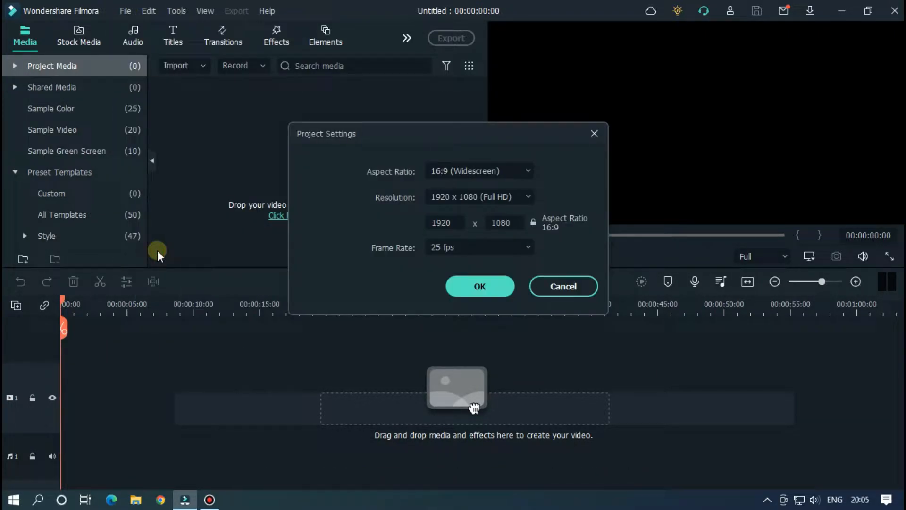
Choose 60 fps as the project frame rate and confirm the settings.
{"action": "left_click", "coordinate": [479, 246]}
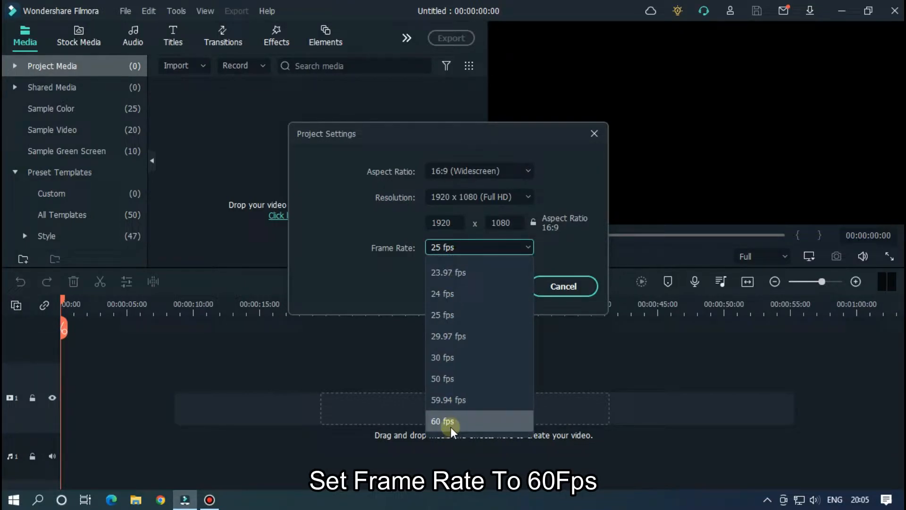
{"action": "left_click", "coordinate": [443, 421]}
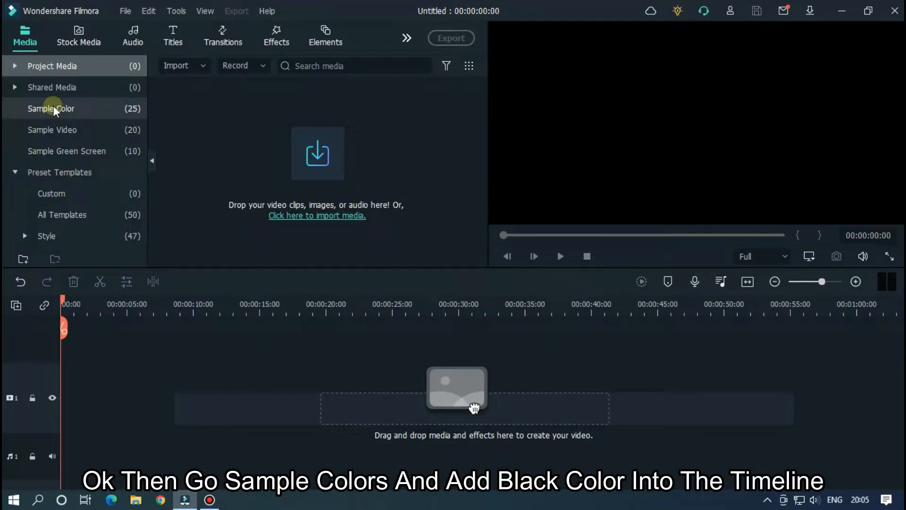
Place the Black sample colour clip on the timeline as the background.
{"action": "left_click", "coordinate": [51, 108]}
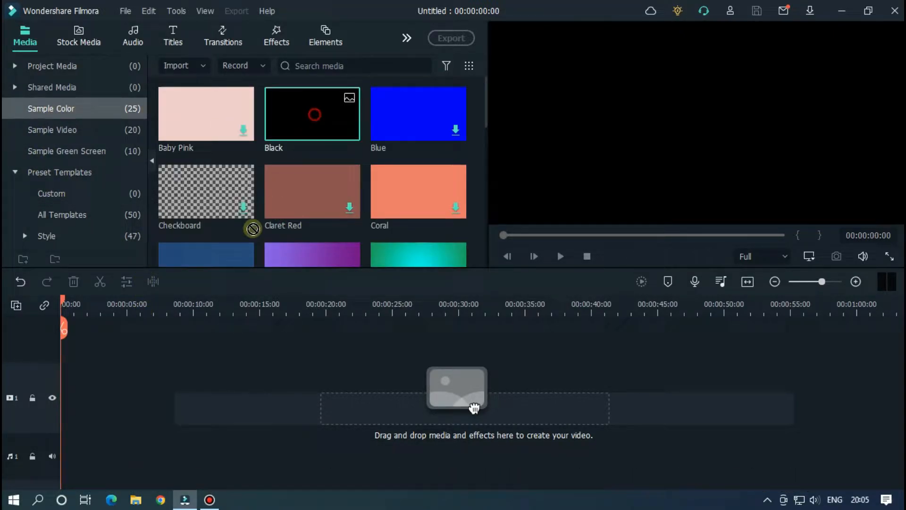
{"action": "left_click_drag", "start_coordinate": [312, 113], "coordinate": [94, 398]}
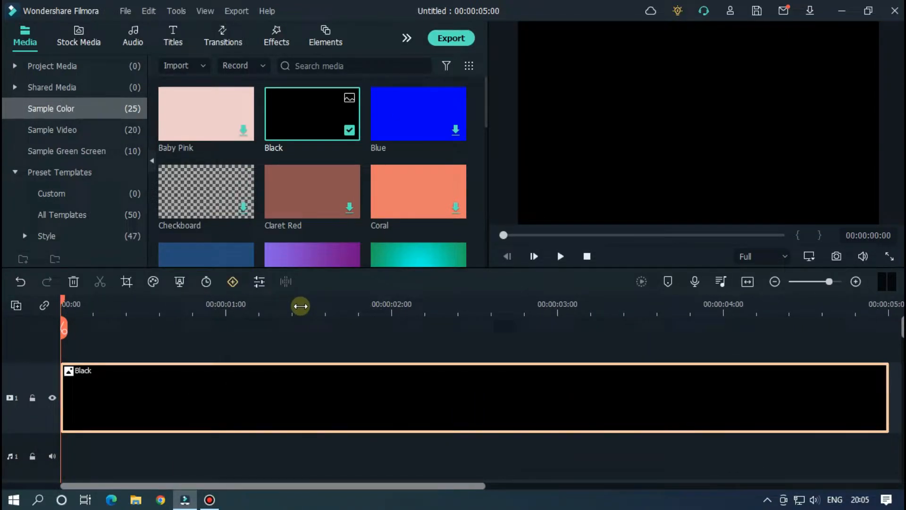
{"action": "left_click", "coordinate": [171, 36]}
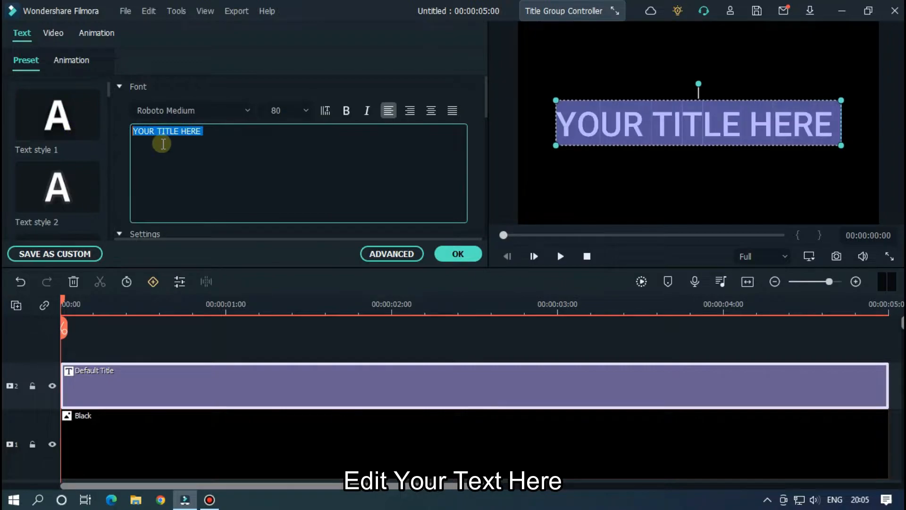
Set the title text to LOADING.. and return to the media library.
{"action": "type", "text": "LOADIN"}
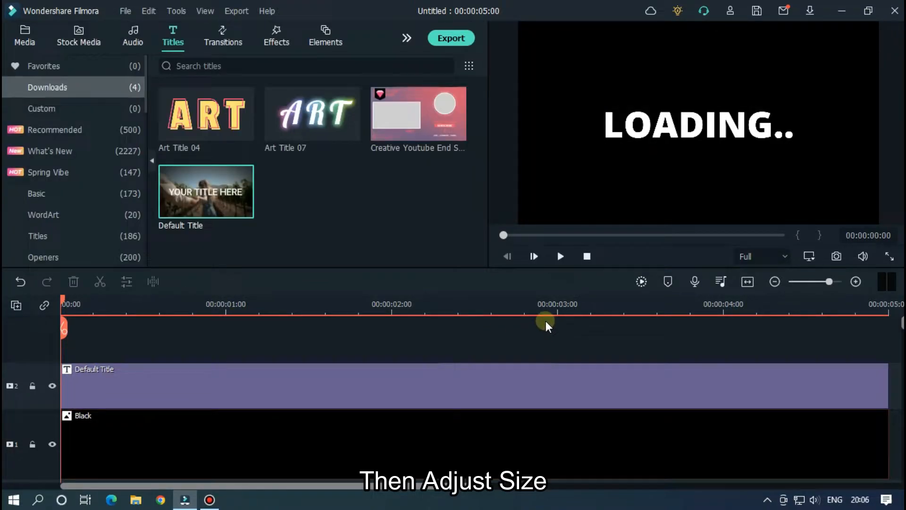
{"action": "left_click", "coordinate": [25, 36]}
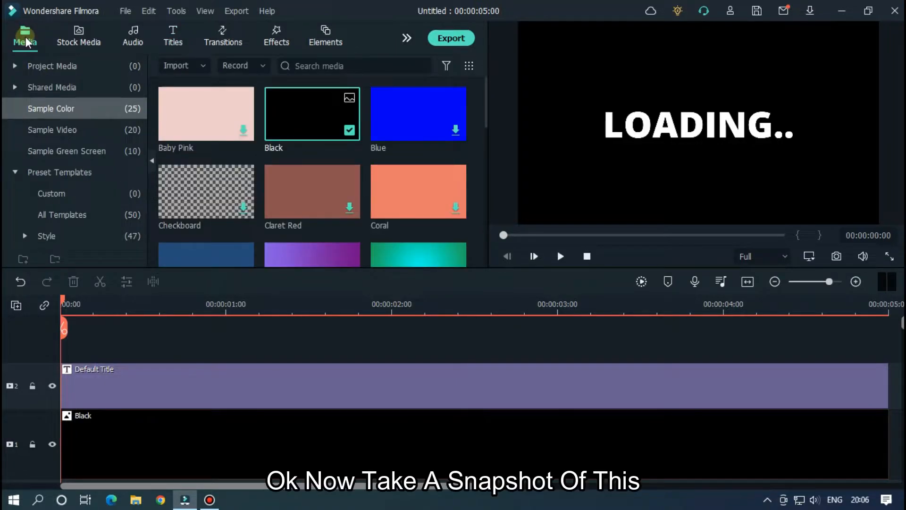
Snapshot the LOADING.. preview frame into Project Media.
{"action": "left_click", "coordinate": [52, 67]}
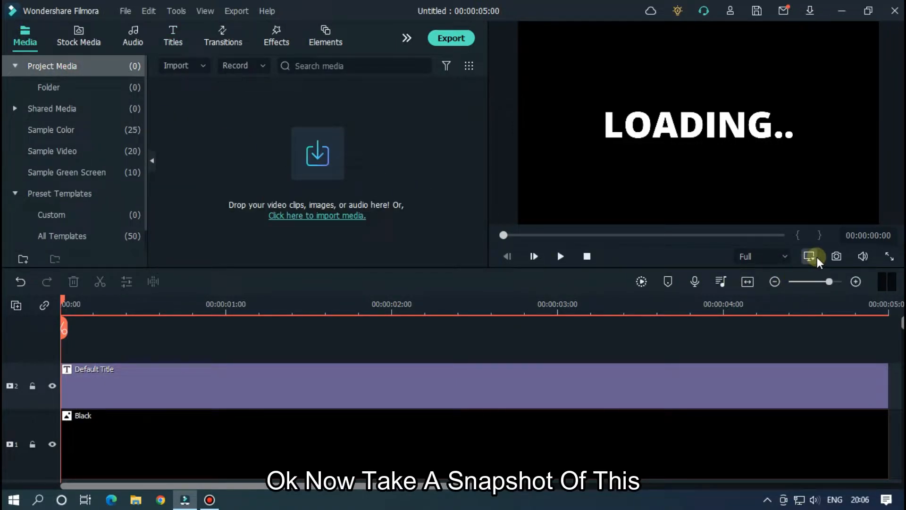
{"action": "left_click", "coordinate": [836, 256]}
{"action": "type", "text": "L"}
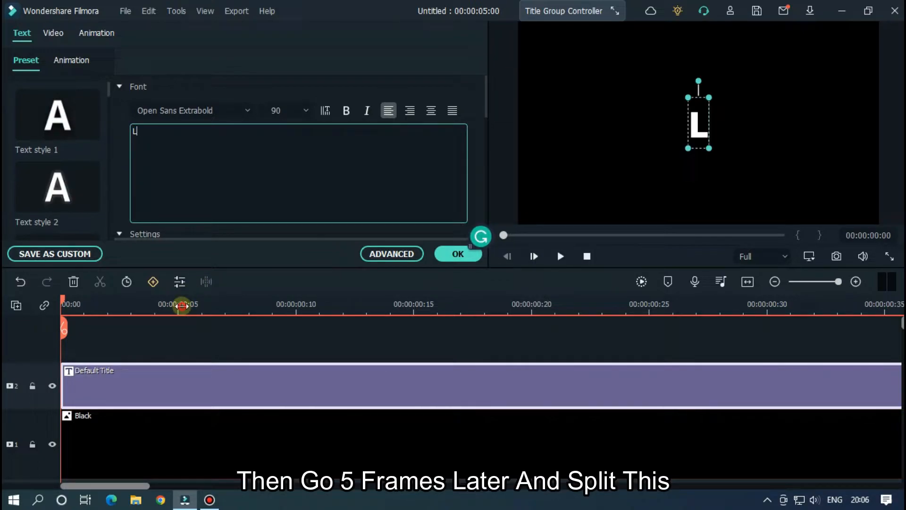
Split the title every five frames into one-letter clips (L, A, ...) spelling LOADING..
{"action": "left_click", "coordinate": [99, 282]}
{"action": "type", "text": "O"}
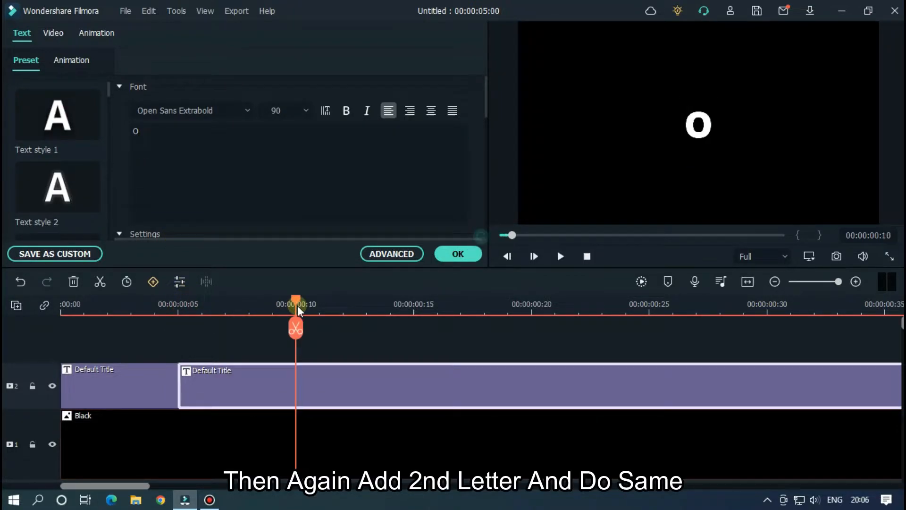
{"action": "left_click", "coordinate": [295, 326]}
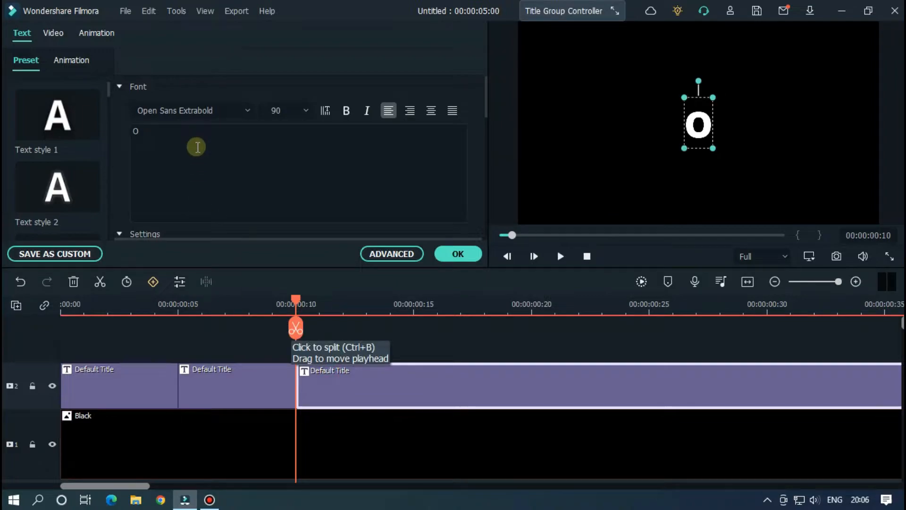
{"action": "type", "text": "A"}
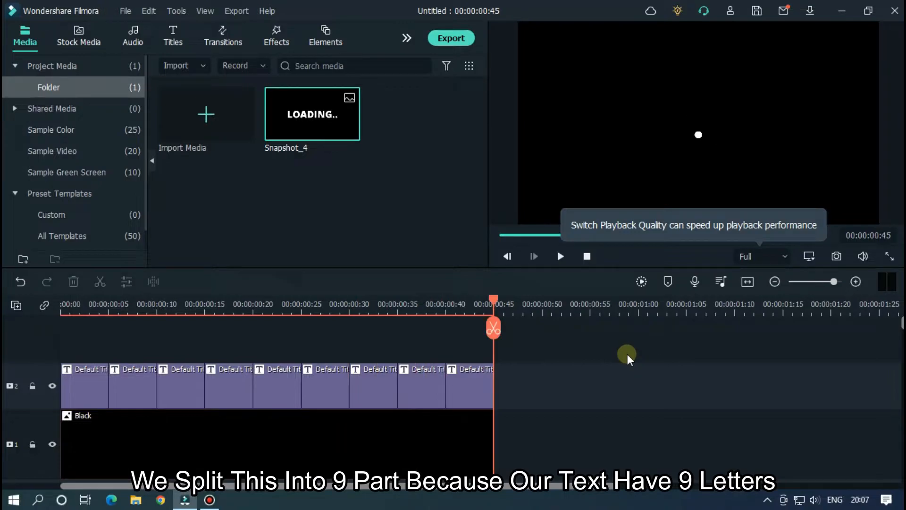
{"action": "left_click", "coordinate": [559, 256]}
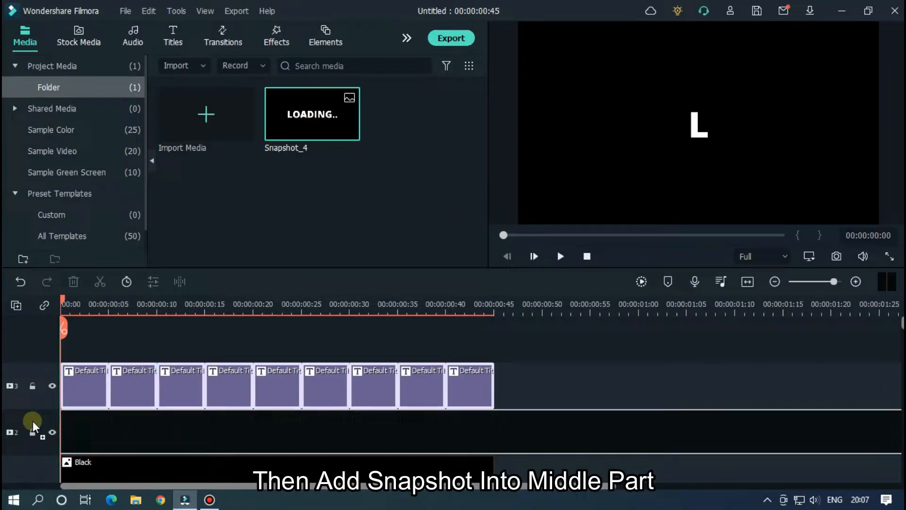
Put the snapshot on the middle track and lower its opacity to 50%.
{"action": "left_click_drag", "start_coordinate": [313, 113], "coordinate": [474, 432]}
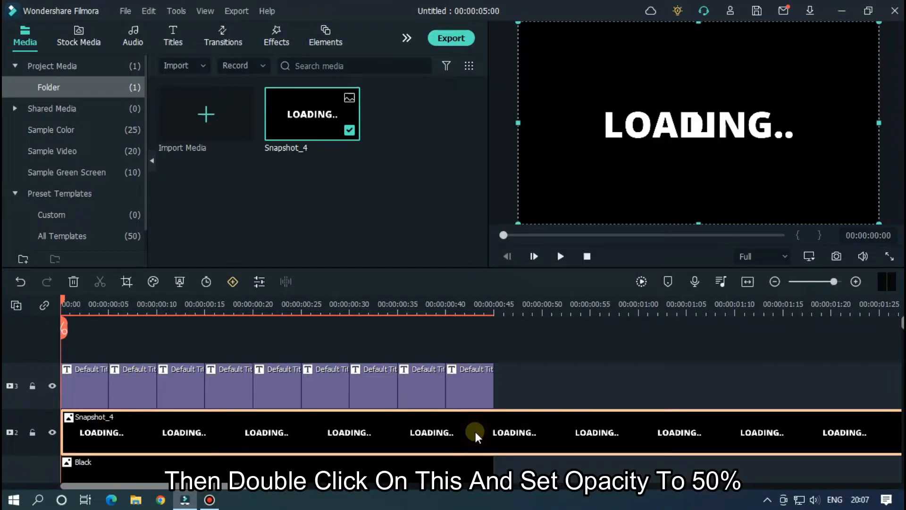
{"action": "double_click", "coordinate": [475, 432]}
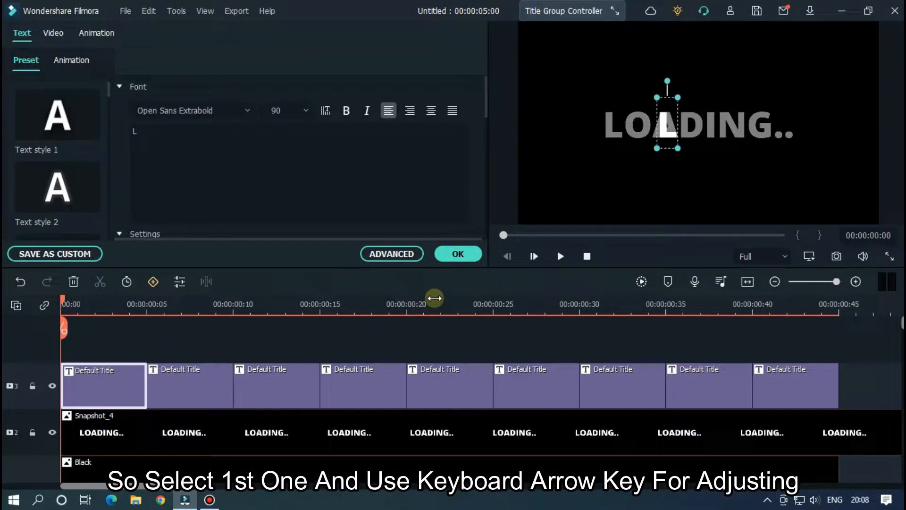
Nudge each letter clip's text onto its matching letter in the faded LOADING.. guide.
{"action": "key", "text": "Left"}
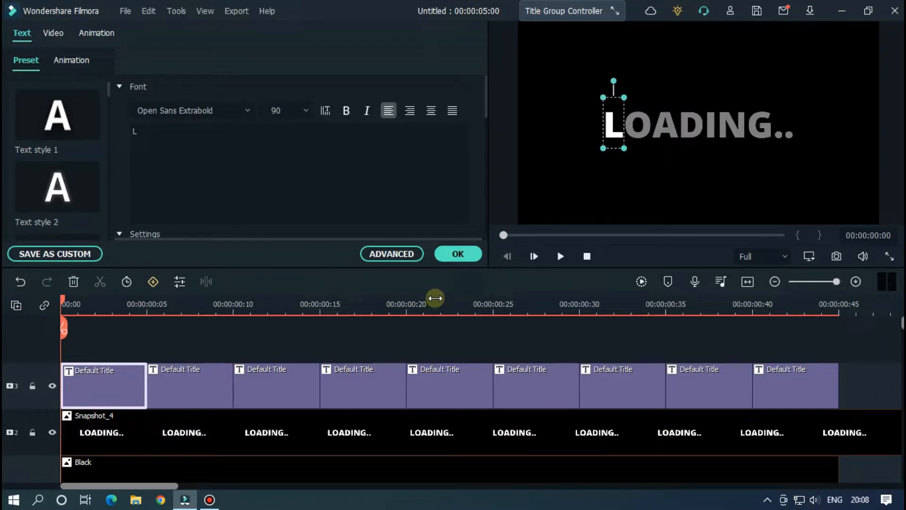
{"action": "left_click", "coordinate": [456, 254]}
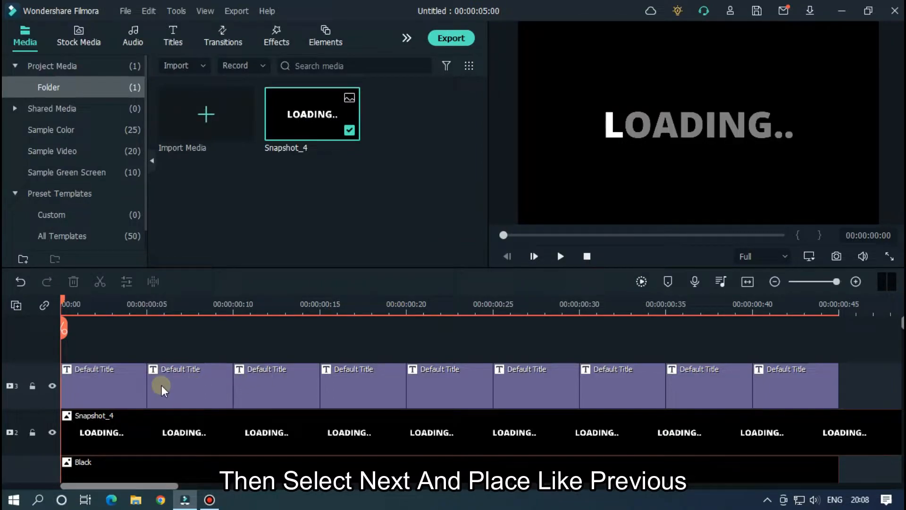
{"action": "double_click", "coordinate": [189, 385]}
{"action": "type", "text": "A"}
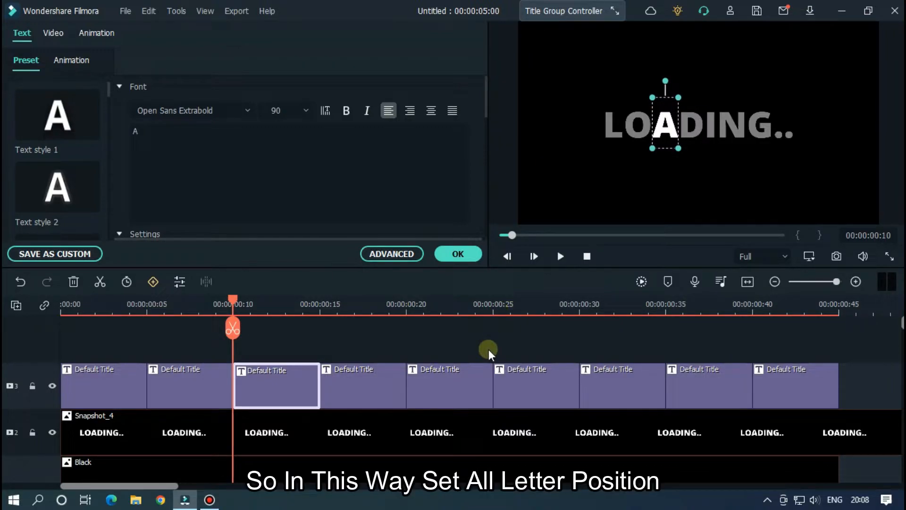
{"action": "left_click", "coordinate": [363, 385]}
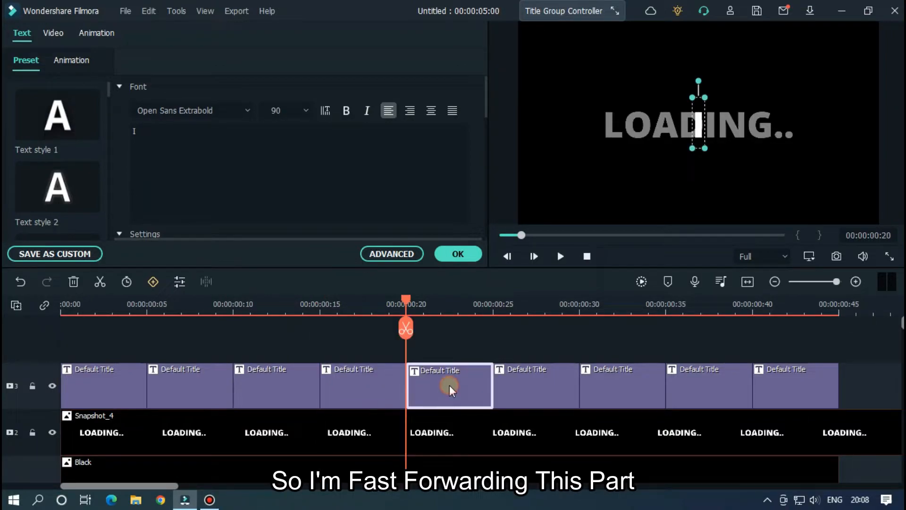
{"action": "left_click", "coordinate": [535, 386]}
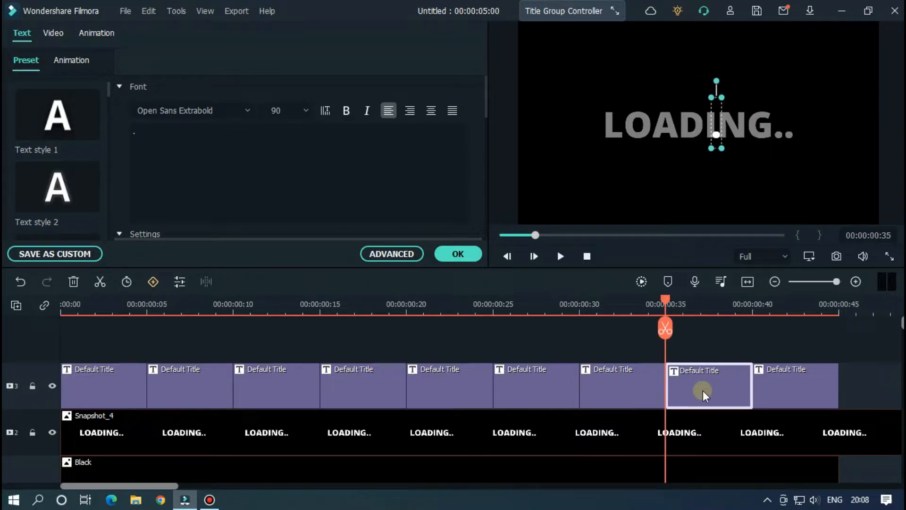
{"action": "left_click", "coordinate": [795, 384]}
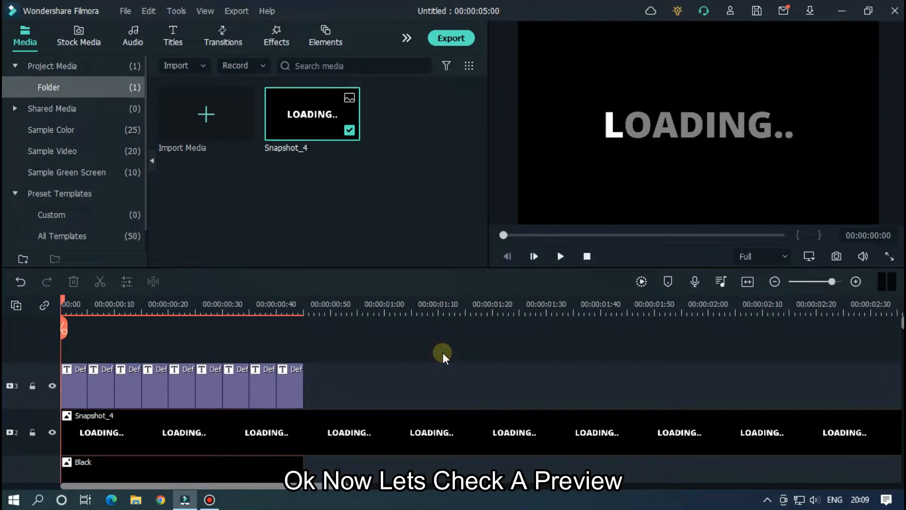
Preview the letter animation, then delete the Snapshot_4 guide clip from track 2.
{"action": "left_click", "coordinate": [559, 256]}
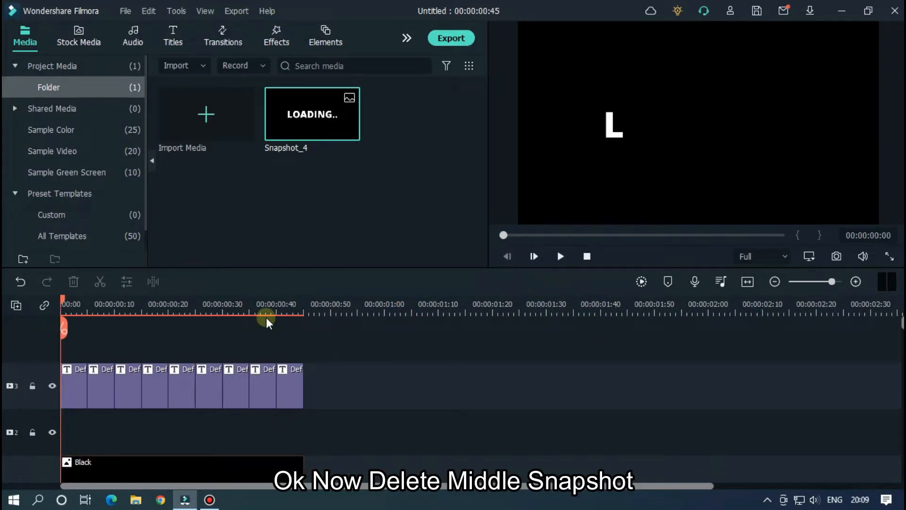
{"action": "left_click", "coordinate": [559, 256]}
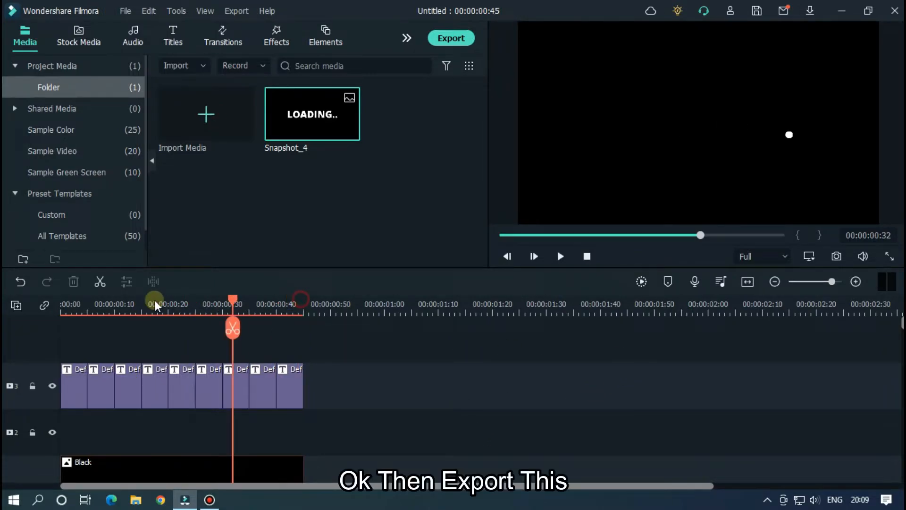
Export the letter sequence and import the rendered Load-1 video into Media.
{"action": "left_click", "coordinate": [452, 37]}
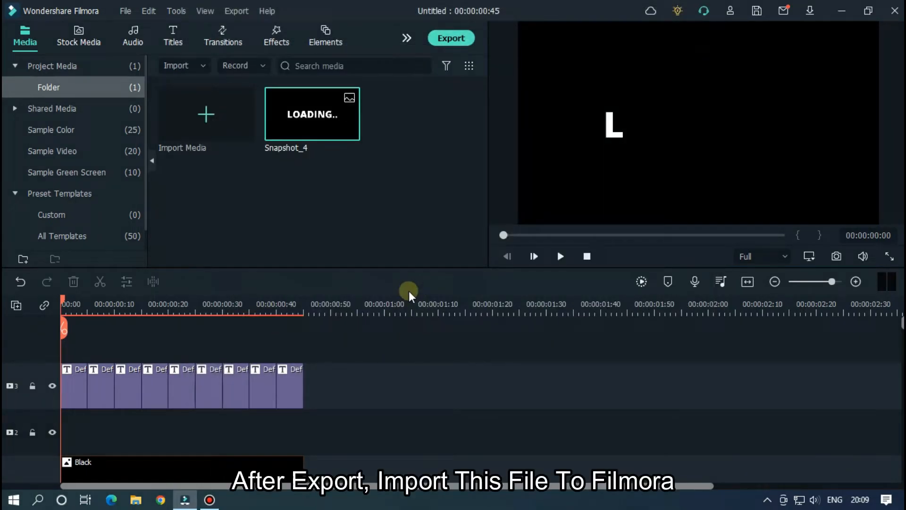
{"action": "left_click", "coordinate": [136, 499]}
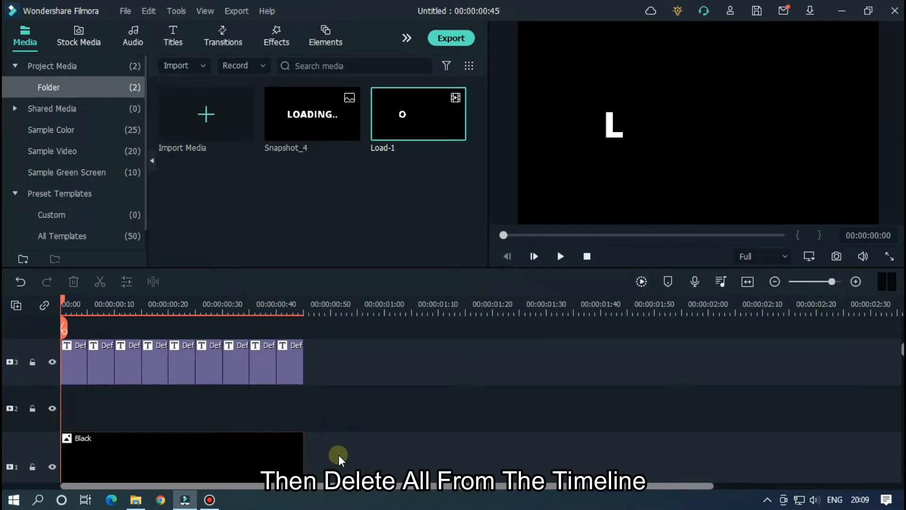
{"action": "left_click", "coordinate": [182, 457]}
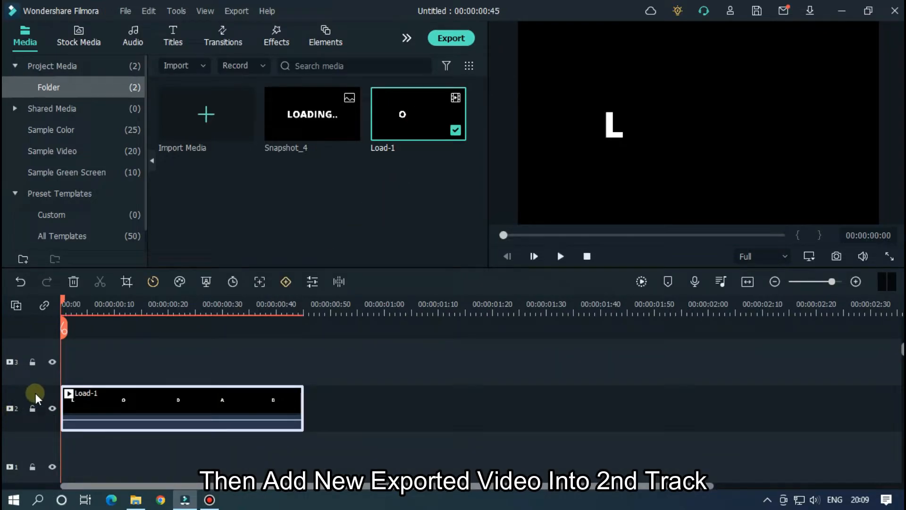
{"action": "mouse_move", "coordinate": [329, 376]}
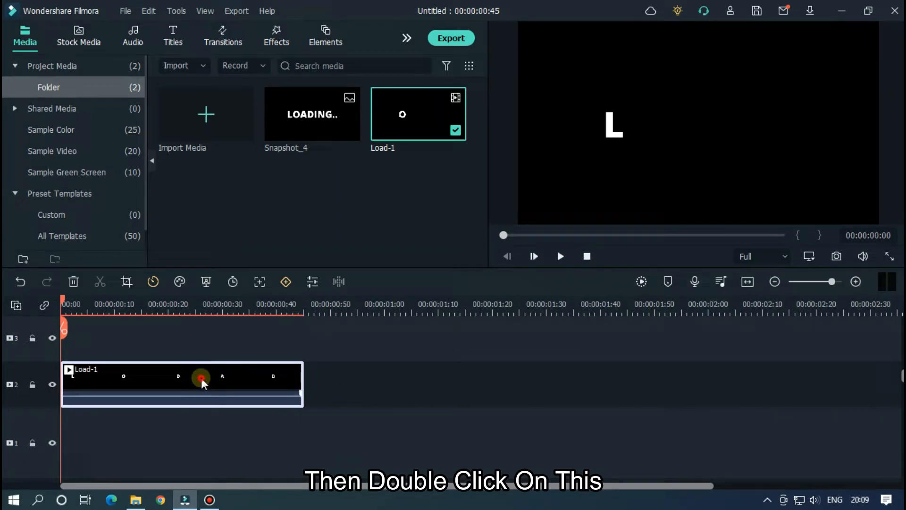
Expand the Compositing settings of the Load-1 clip on track 2.
{"action": "double_click", "coordinate": [201, 379]}
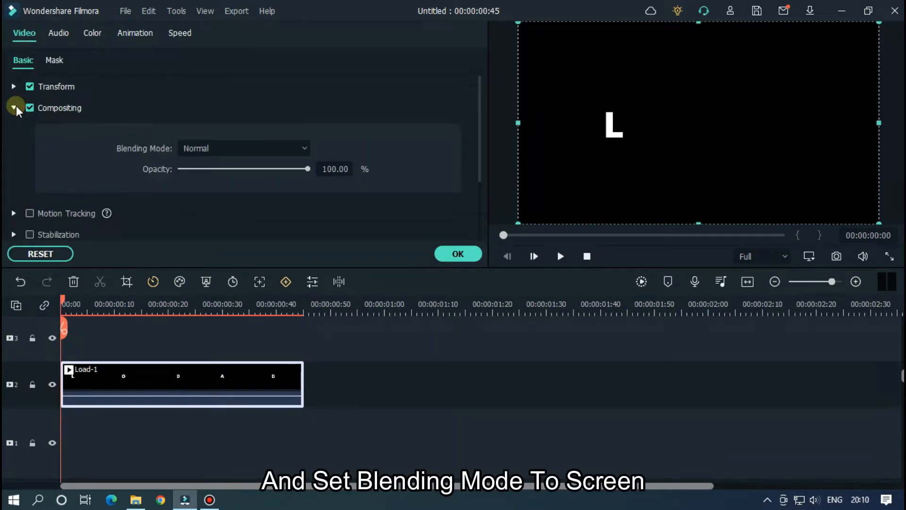
{"action": "left_click", "coordinate": [244, 148]}
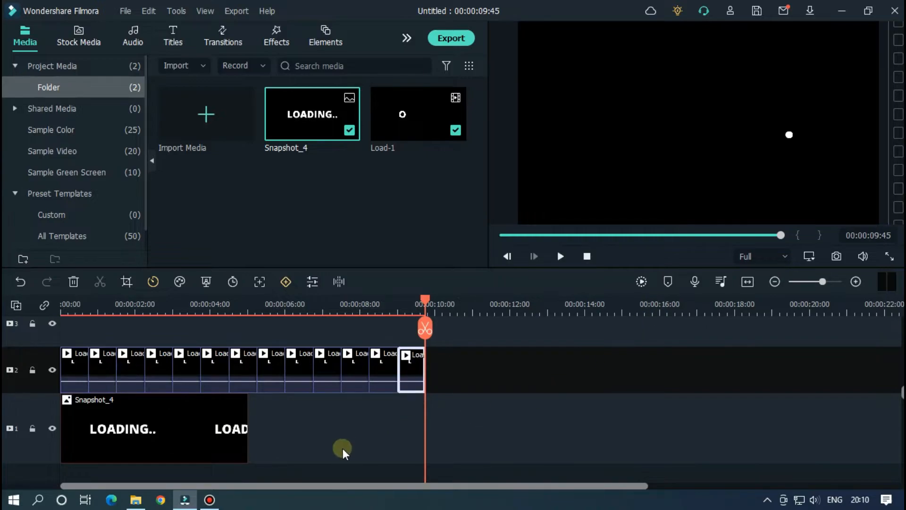
Stretch the LOADING.. snapshot's right edge so it ends at 00:00:09:45 like track two.
{"action": "left_click", "coordinate": [154, 427]}
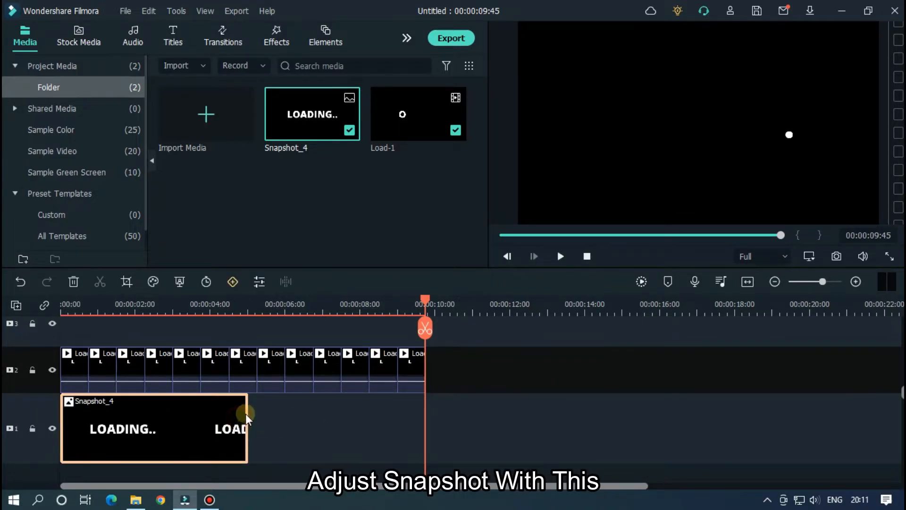
{"action": "left_click_drag", "start_coordinate": [246, 416], "coordinate": [425, 396]}
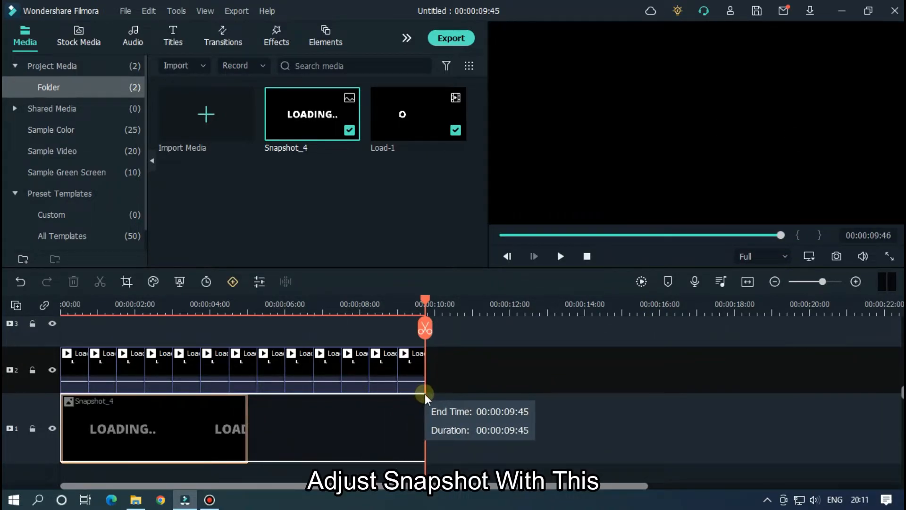
{"action": "left_click_drag", "start_coordinate": [425, 398], "coordinate": [430, 303]}
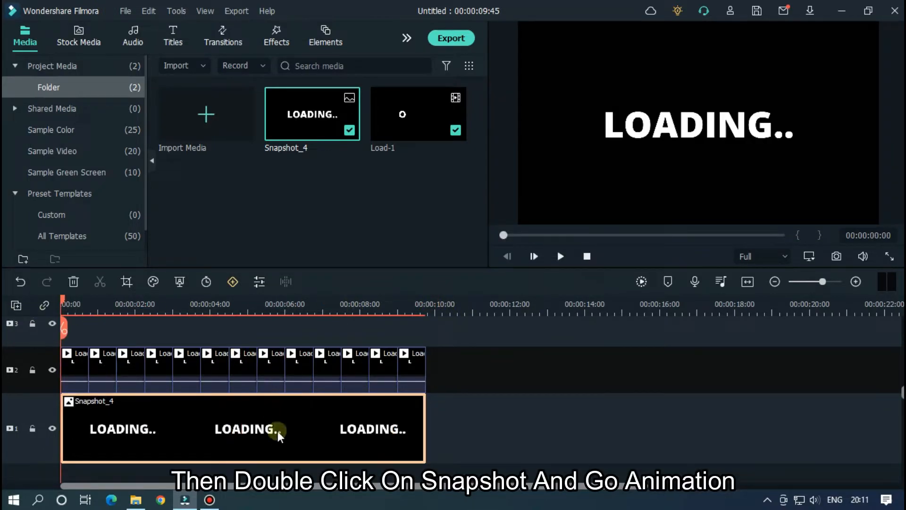
Give the snapshot opacity keyframes: 0 at its first frame and 100 at its last.
{"action": "double_click", "coordinate": [242, 428]}
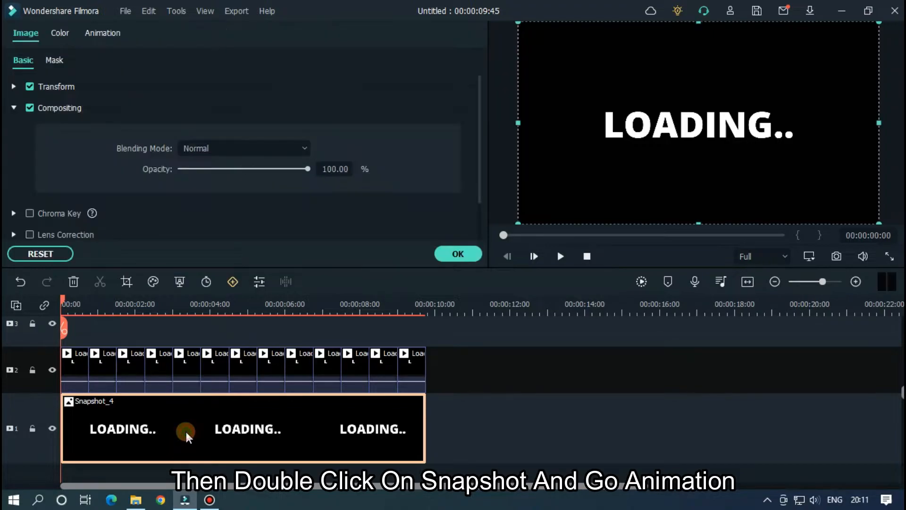
{"action": "mouse_move", "coordinate": [242, 422]}
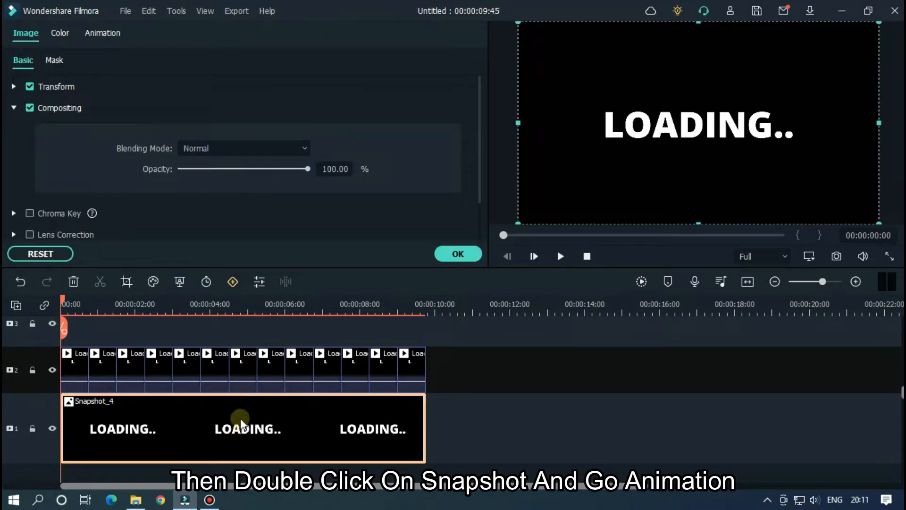
{"action": "left_click", "coordinate": [103, 33]}
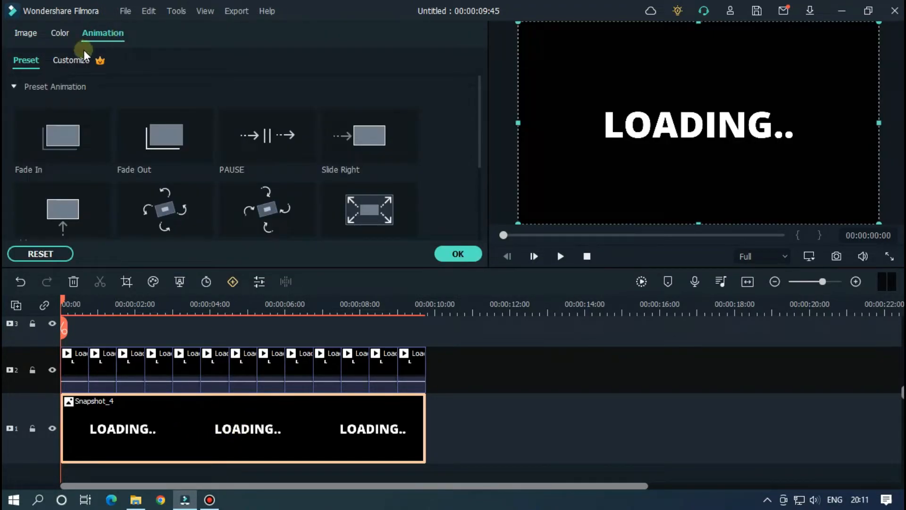
{"action": "left_click", "coordinate": [71, 60]}
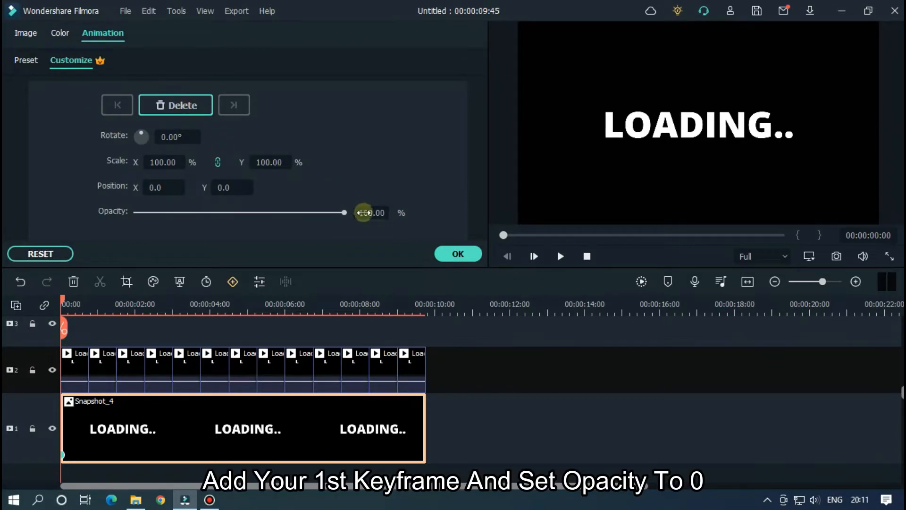
{"action": "left_click_drag", "start_coordinate": [343, 212], "coordinate": [136, 212]}
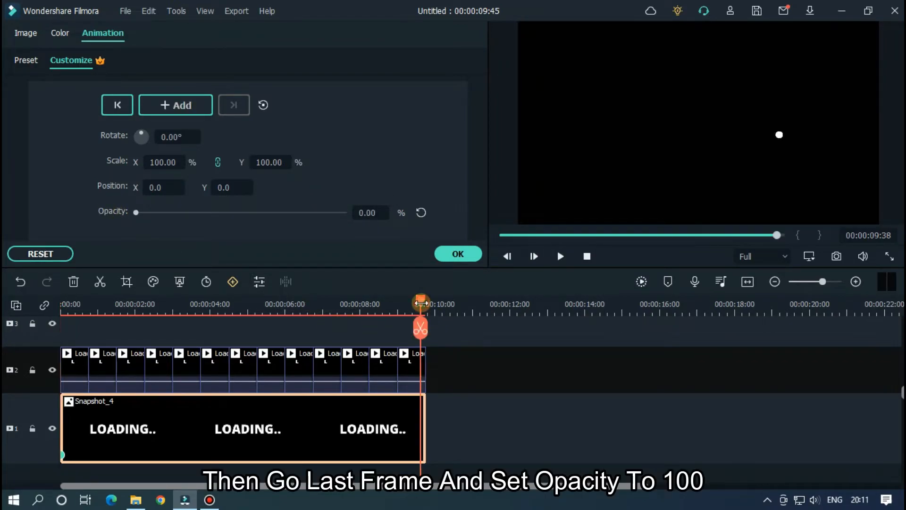
{"action": "left_click_drag", "start_coordinate": [137, 213], "coordinate": [342, 212]}
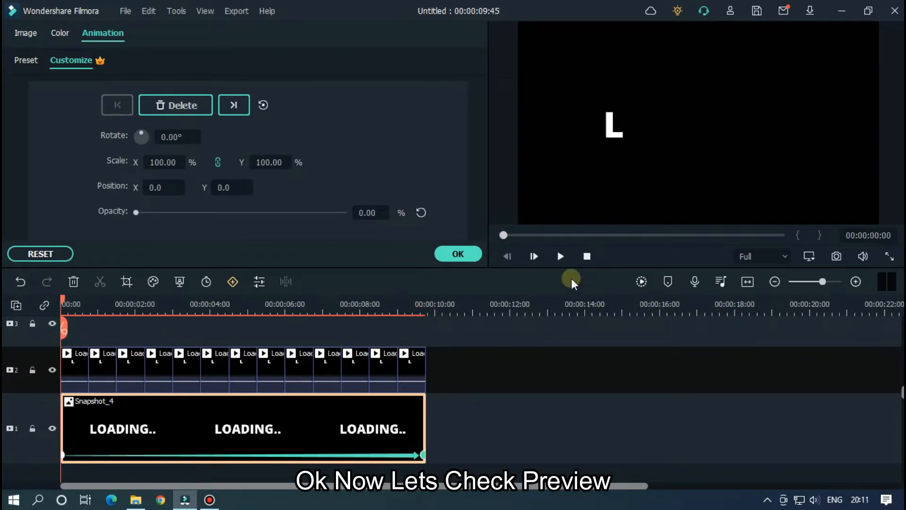
Play the fade-in through to 9:45 and close the snapshot's clip settings.
{"action": "left_click", "coordinate": [640, 282]}
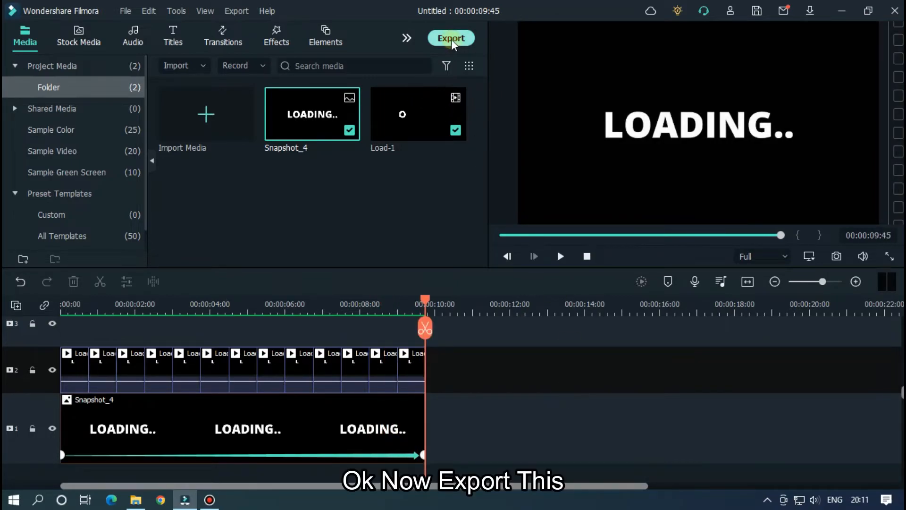
Export the animation as the Loading. video and clear the old clips from the timeline.
{"action": "left_click", "coordinate": [452, 37]}
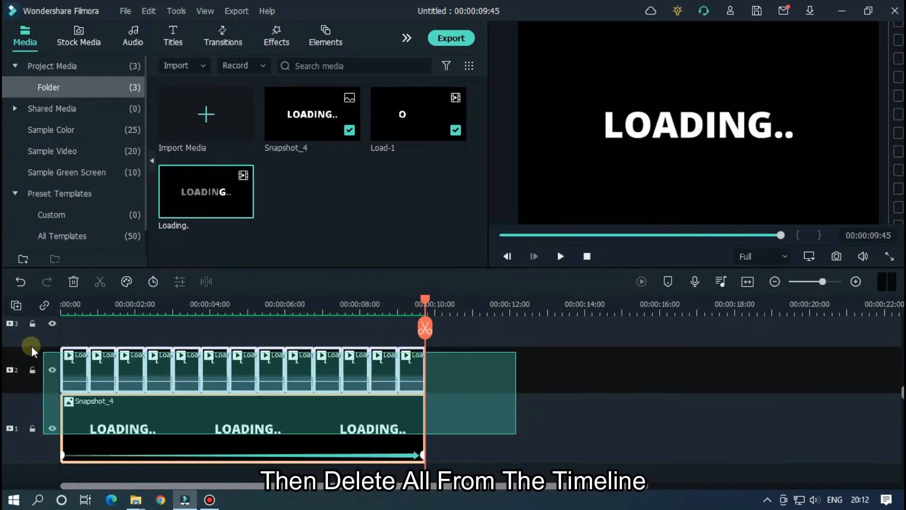
{"action": "left_click", "coordinate": [74, 283]}
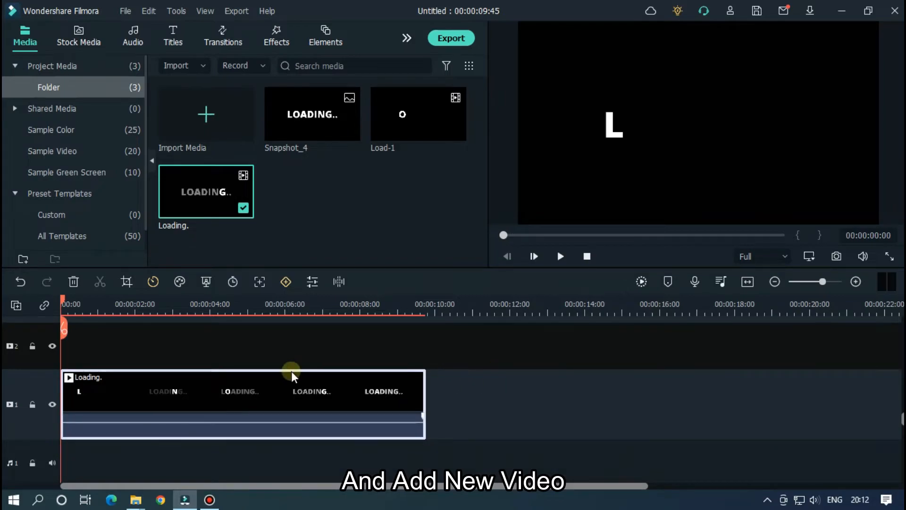
Add custom animation keyframes at the Loading. clip's start and end.
{"action": "double_click", "coordinate": [294, 391]}
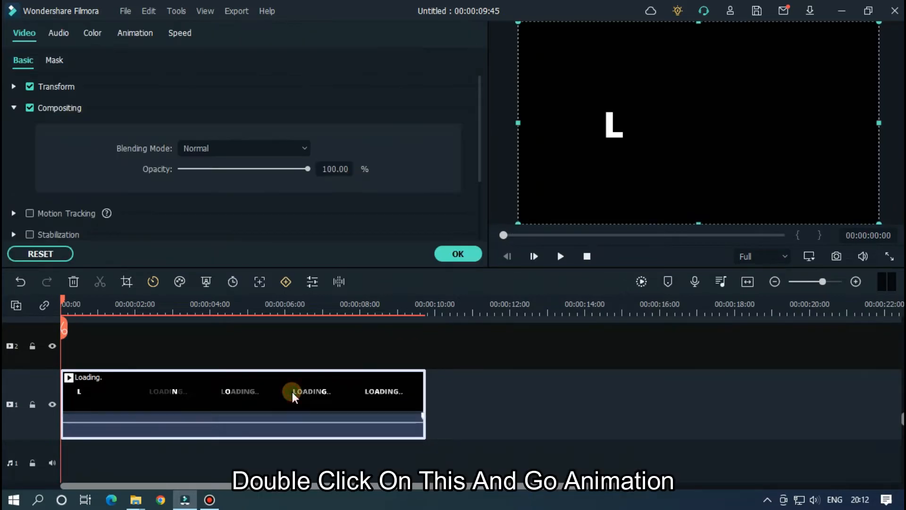
{"action": "left_click", "coordinate": [135, 33]}
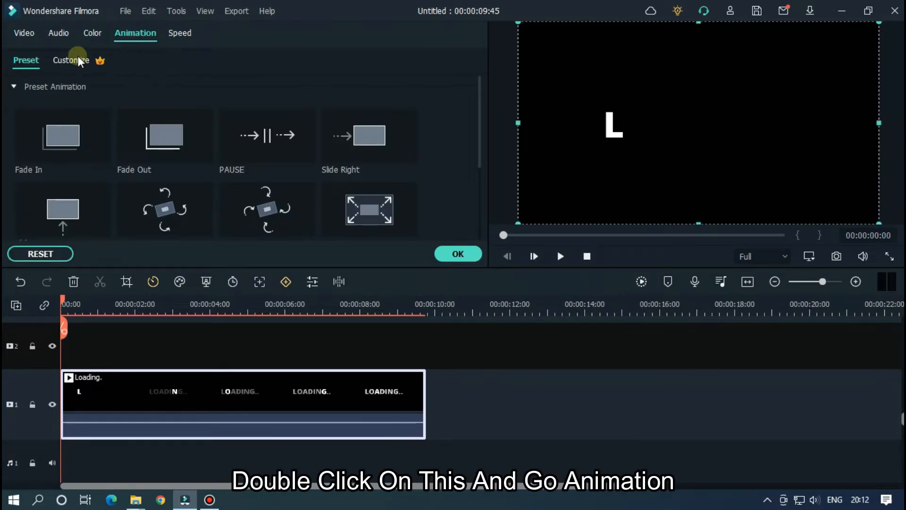
{"action": "left_click", "coordinate": [70, 60]}
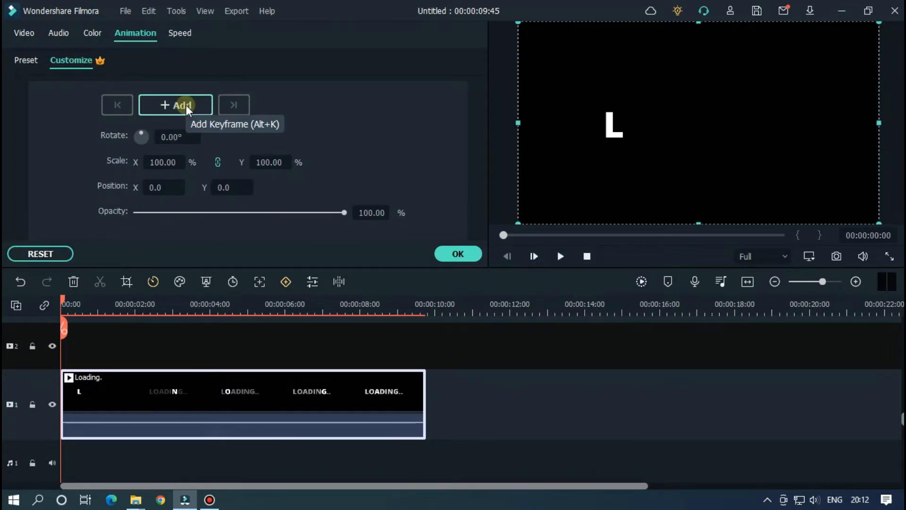
{"action": "left_click", "coordinate": [176, 105]}
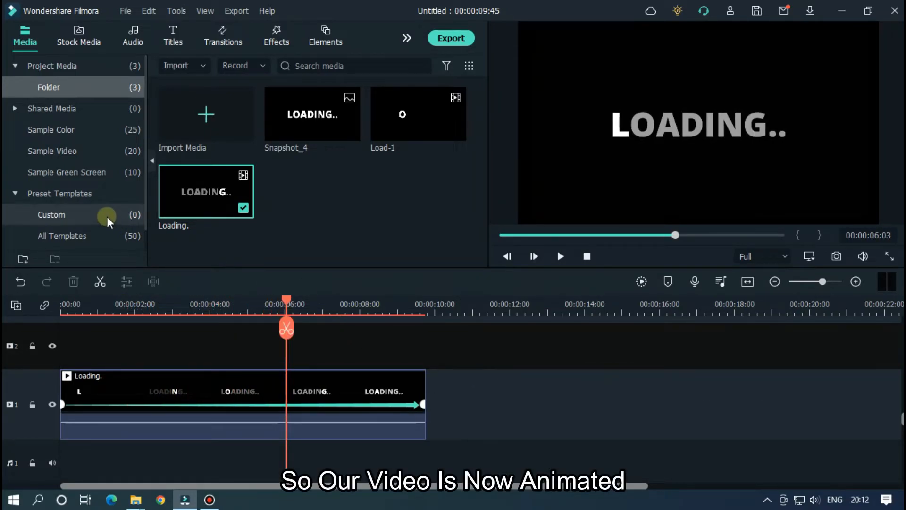
Add a White sample colour clip after the Loading. clip and show the title templates.
{"action": "left_click", "coordinate": [51, 129]}
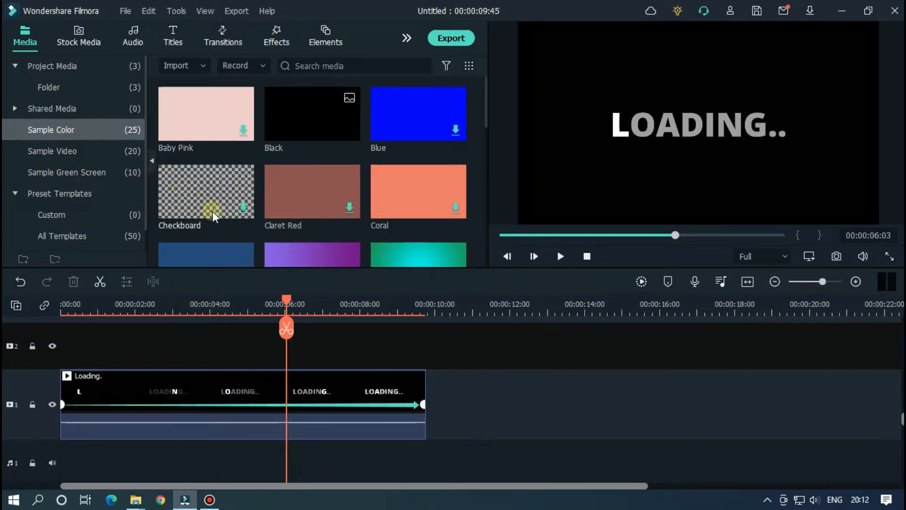
{"action": "scroll", "scroll_direction": "down", "scroll_amount": 3}
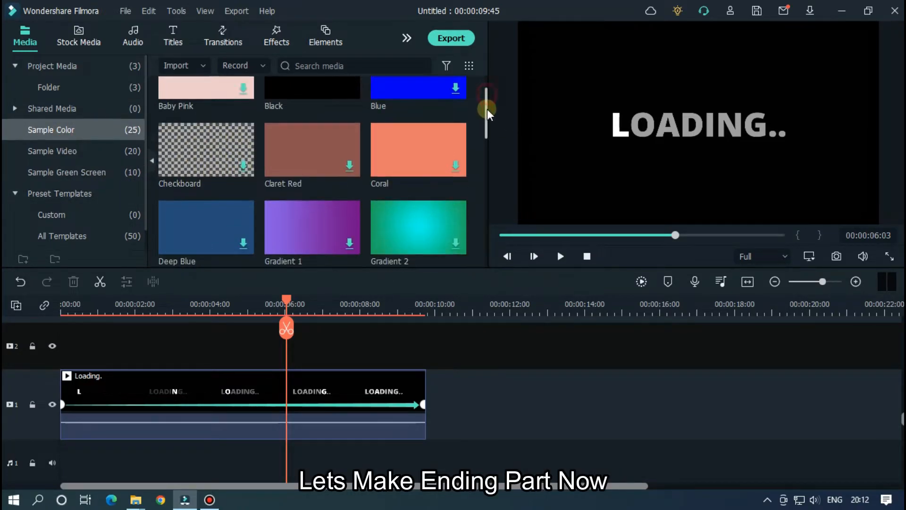
{"action": "scroll", "scroll_direction": "down", "scroll_amount": 3}
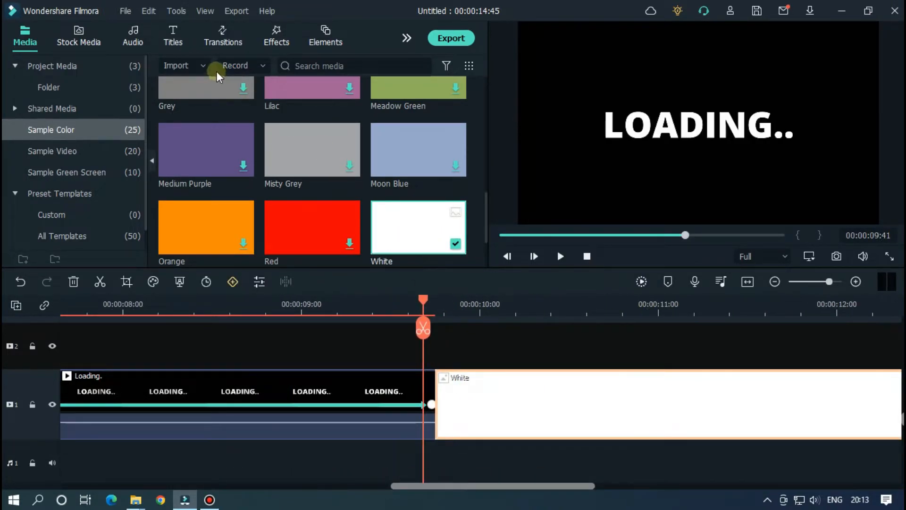
{"action": "left_click", "coordinate": [172, 35]}
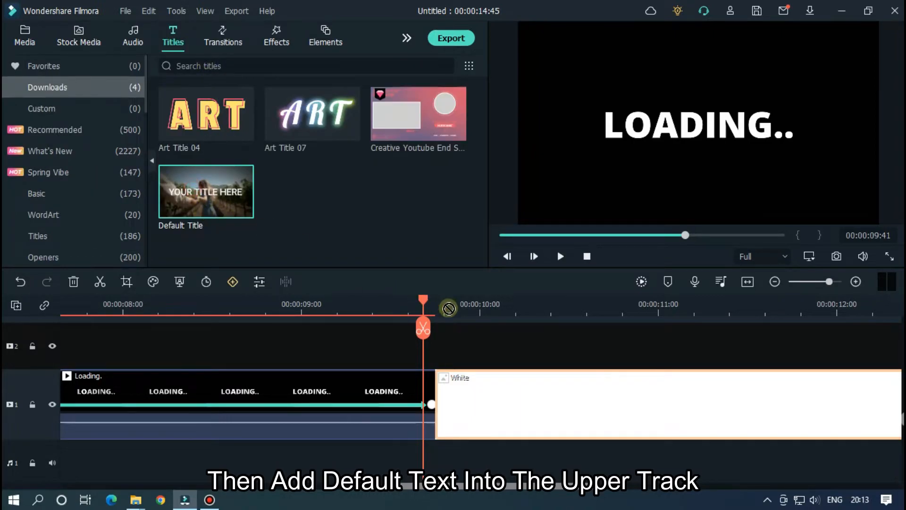
Place a Default Title above the White clip reading 100% LOADED.
{"action": "left_click_drag", "start_coordinate": [206, 190], "coordinate": [491, 378]}
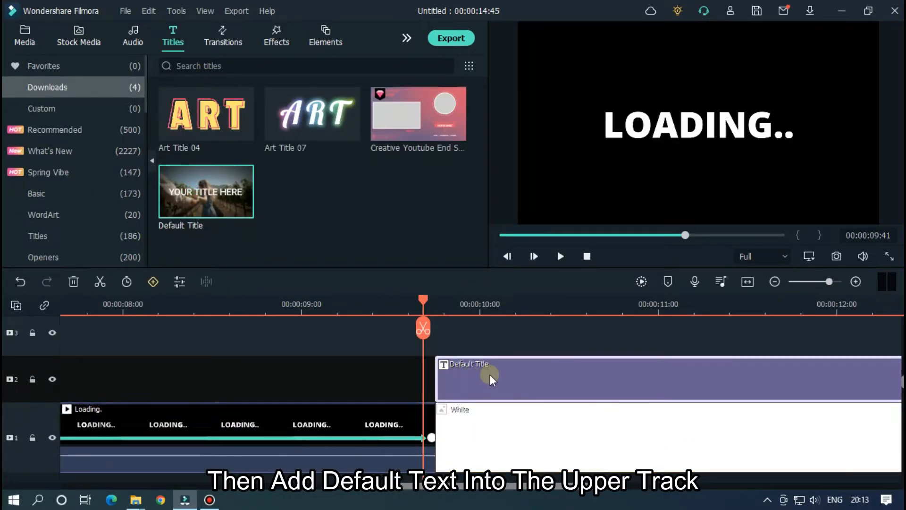
{"action": "double_click", "coordinate": [491, 379]}
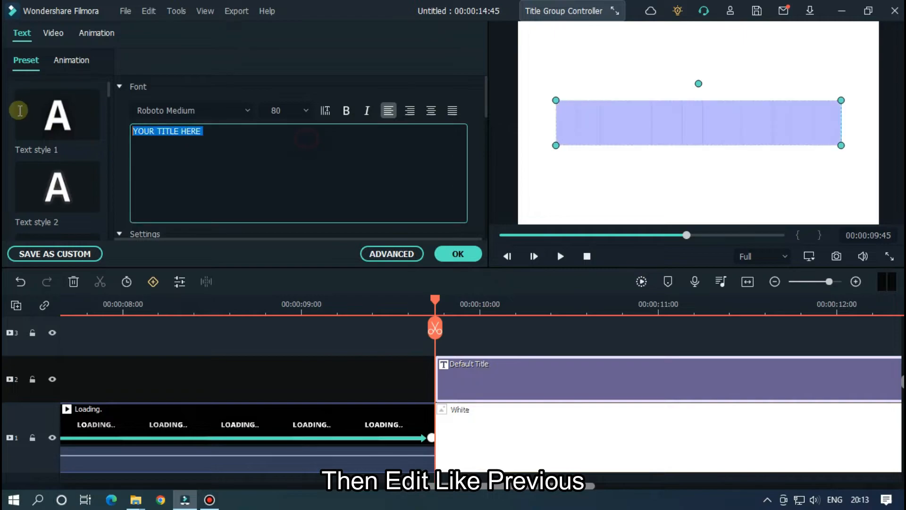
{"action": "type", "text": "100% LOADED"}
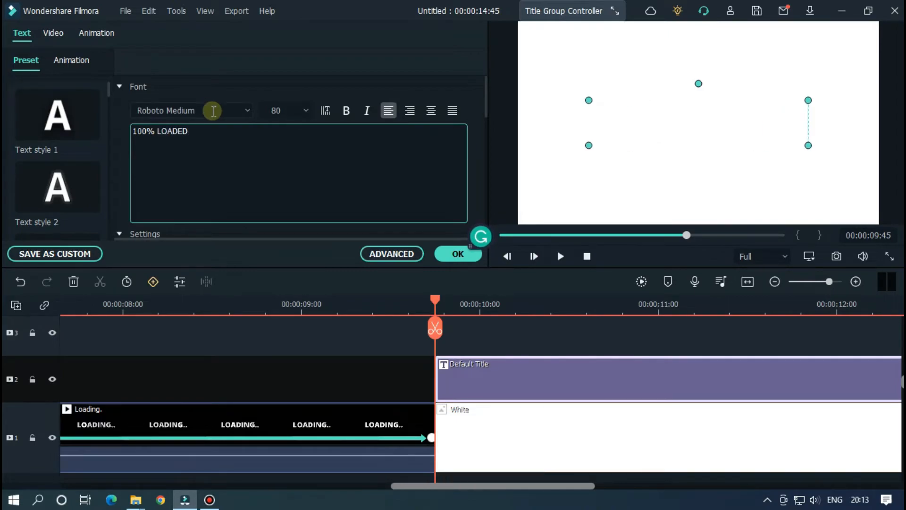
Set the title font to Open Sans Extrabold at size 70.
{"action": "left_click", "coordinate": [174, 111]}
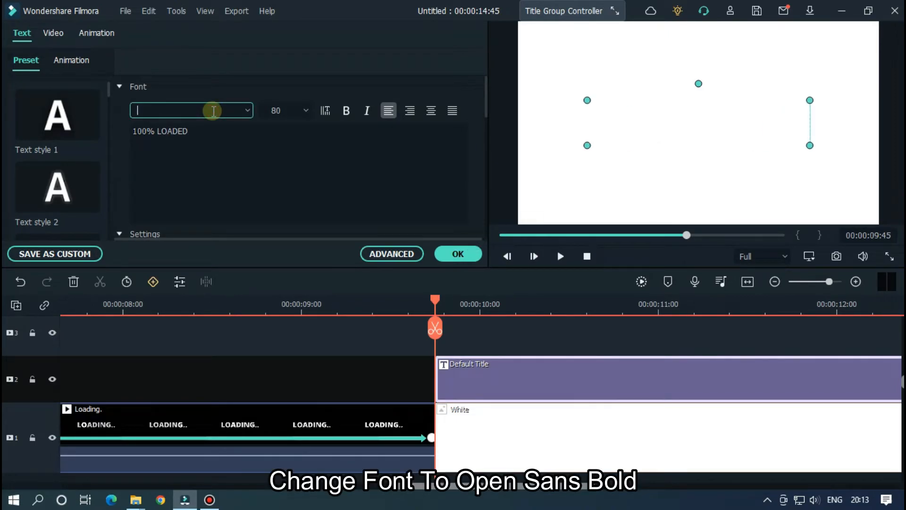
{"action": "type", "text": "Open Sans Extrabold"}
{"action": "left_click", "coordinate": [286, 111]}
{"action": "type", "text": "70"}
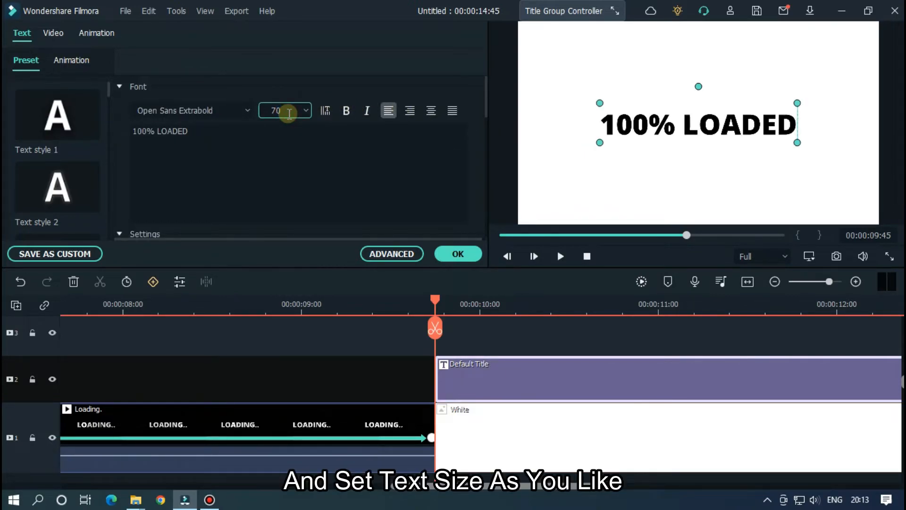
{"action": "left_click_drag", "start_coordinate": [435, 301], "coordinate": [372, 300]}
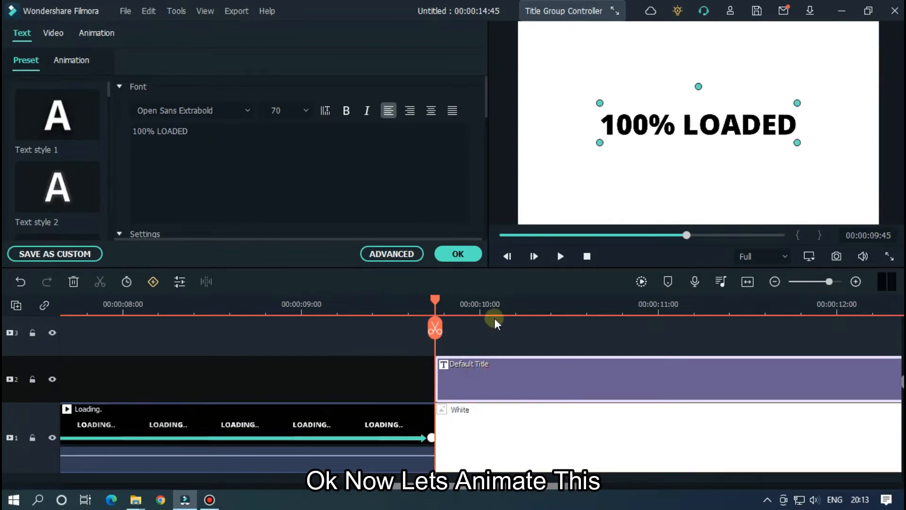
Keyframe the title's scale from 95% at its start to 100%, then apply.
{"action": "left_click", "coordinate": [96, 33]}
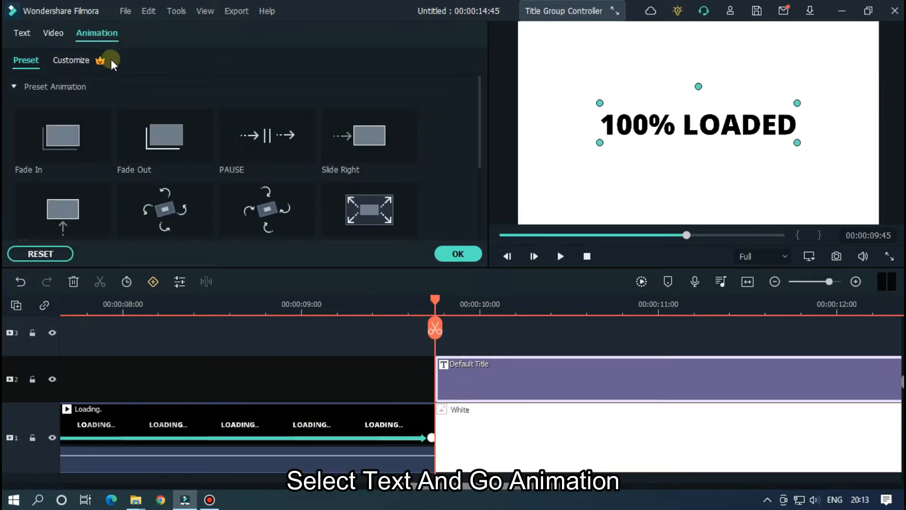
{"action": "left_click", "coordinate": [70, 60]}
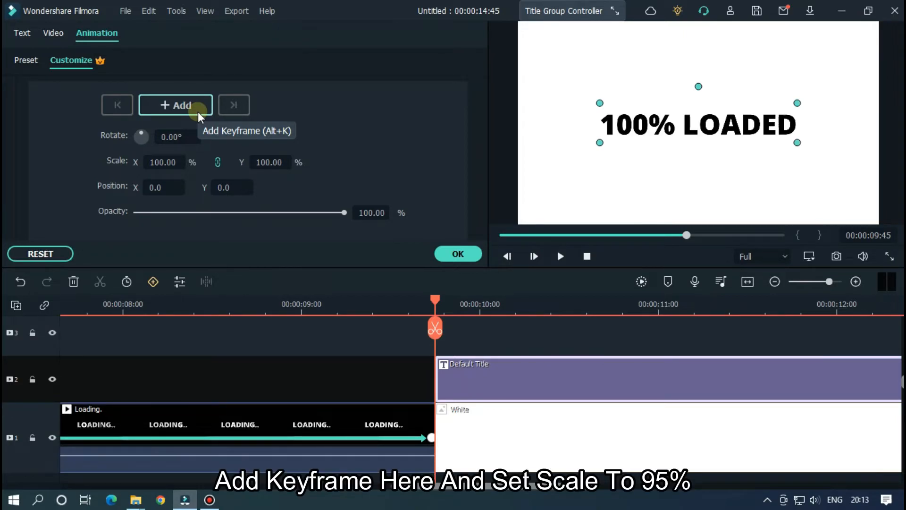
{"action": "left_click", "coordinate": [176, 105]}
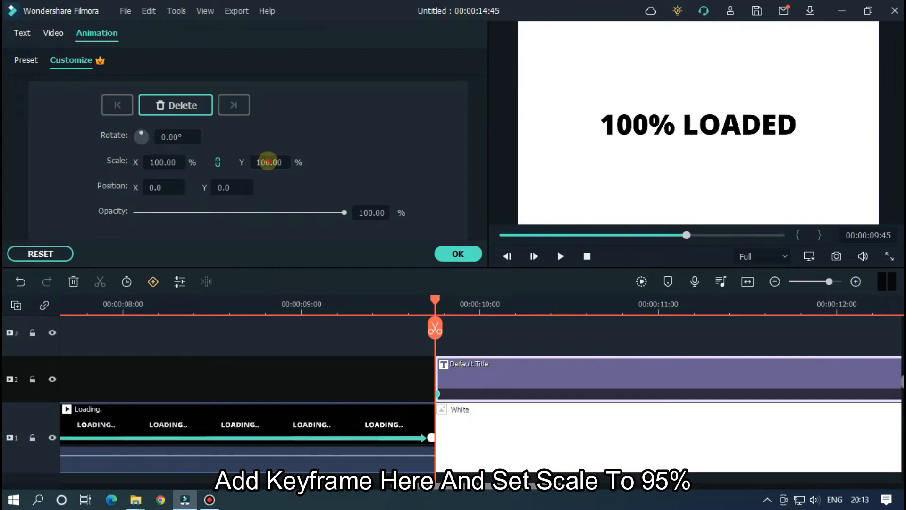
{"action": "type", "text": "95.00"}
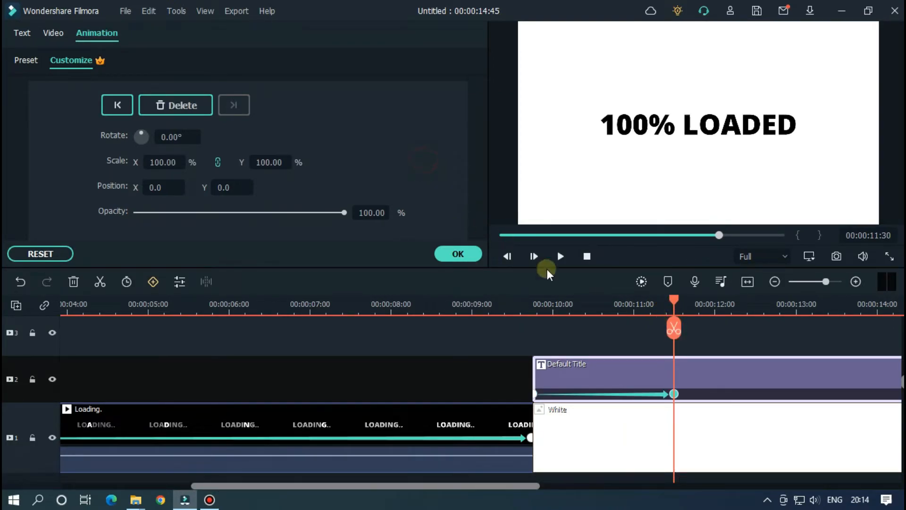
{"action": "left_click", "coordinate": [559, 255]}
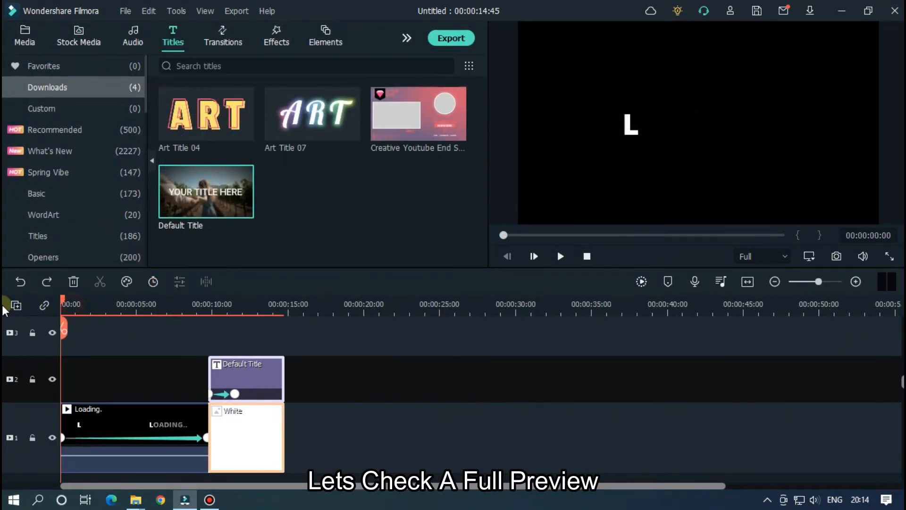
Play the full sequence to the 100% LOADED title and bring up Import Media.
{"action": "left_click", "coordinate": [559, 256]}
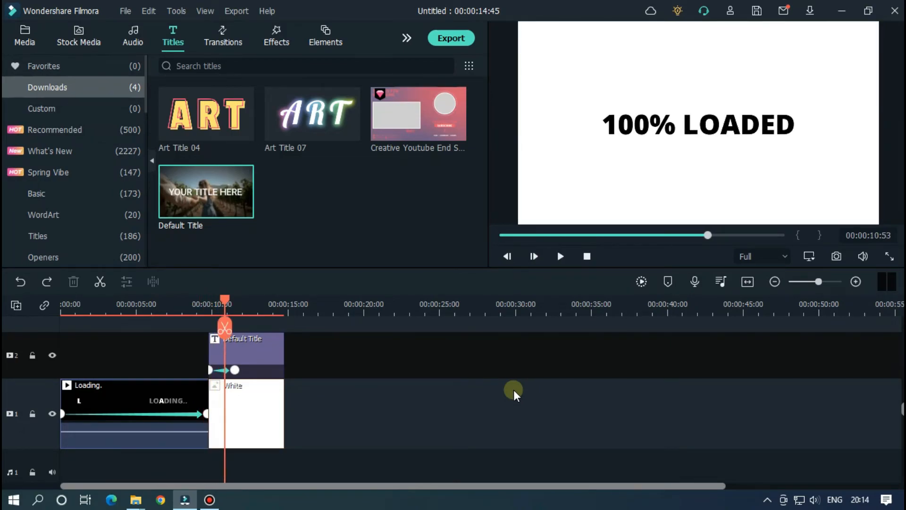
{"action": "left_click", "coordinate": [25, 36]}
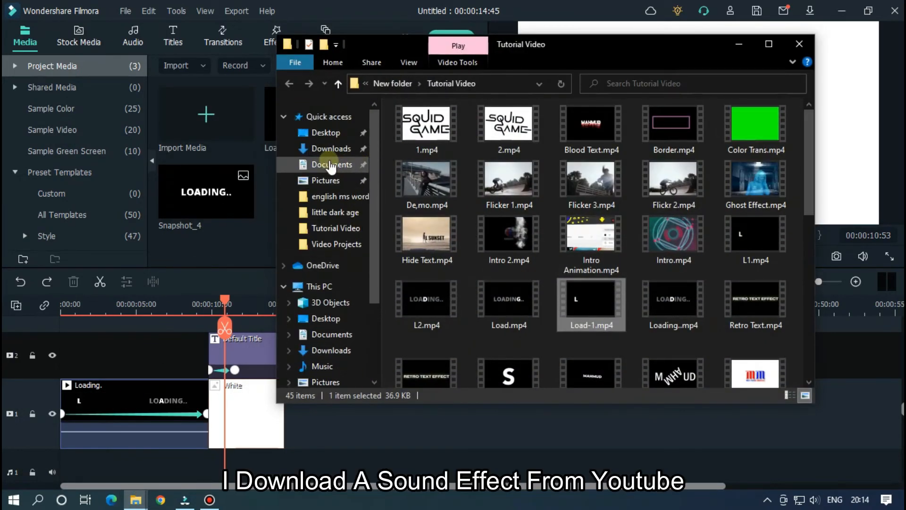
Import the loading sound effect, detach its audio and line its peak with the white section.
{"action": "left_click", "coordinate": [330, 148]}
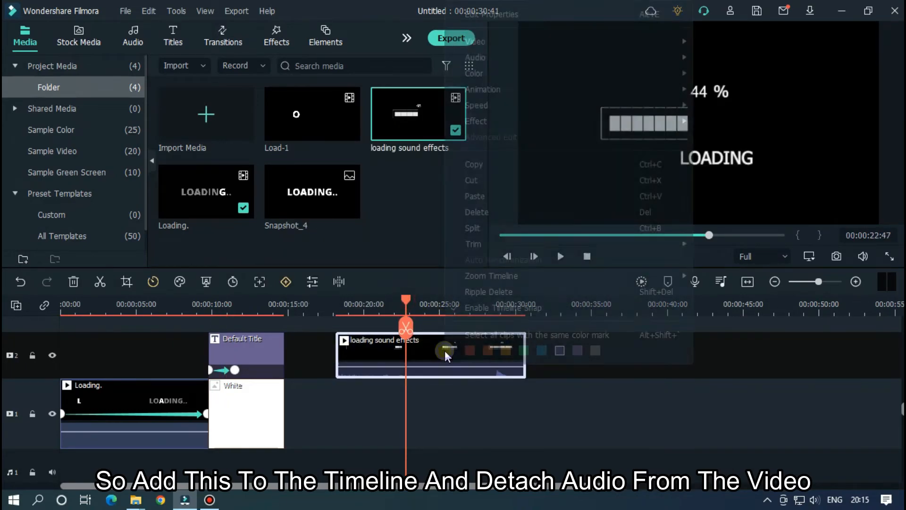
{"action": "mouse_move", "coordinate": [474, 57]}
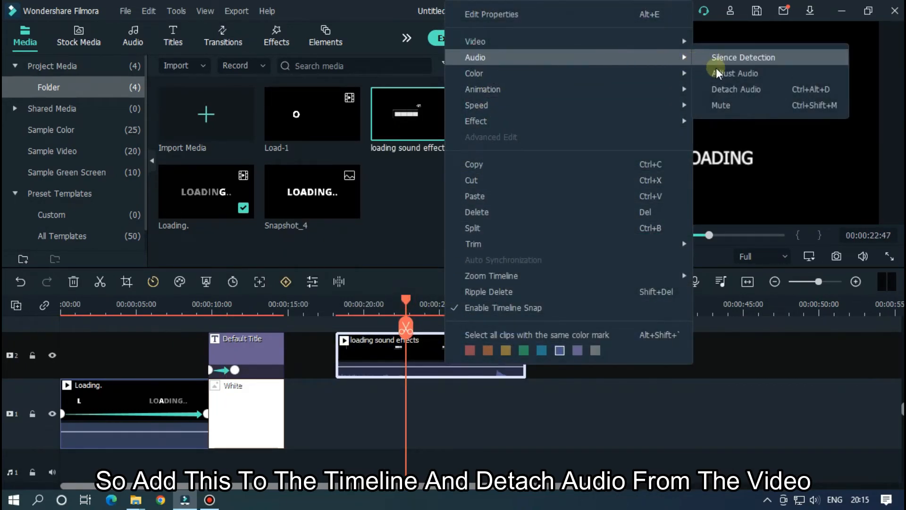
{"action": "left_click", "coordinate": [736, 89]}
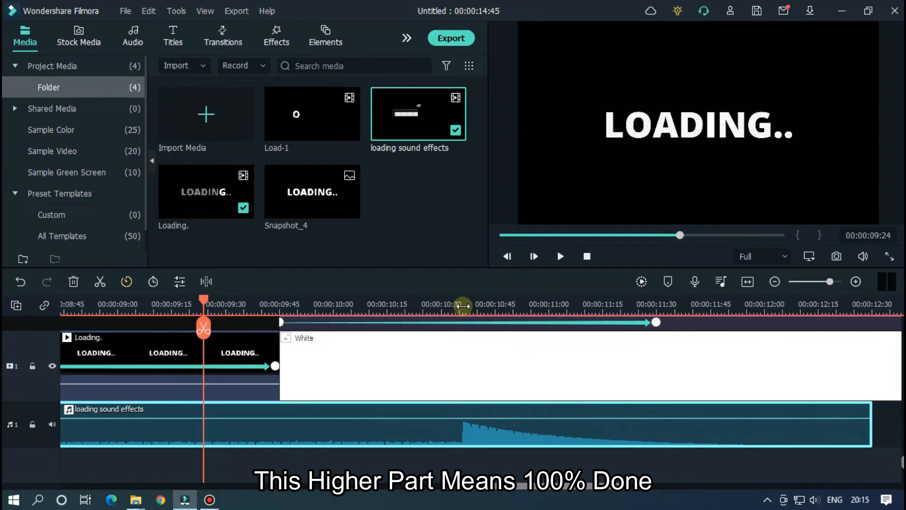
{"action": "left_click_drag", "start_coordinate": [202, 300], "coordinate": [463, 300]}
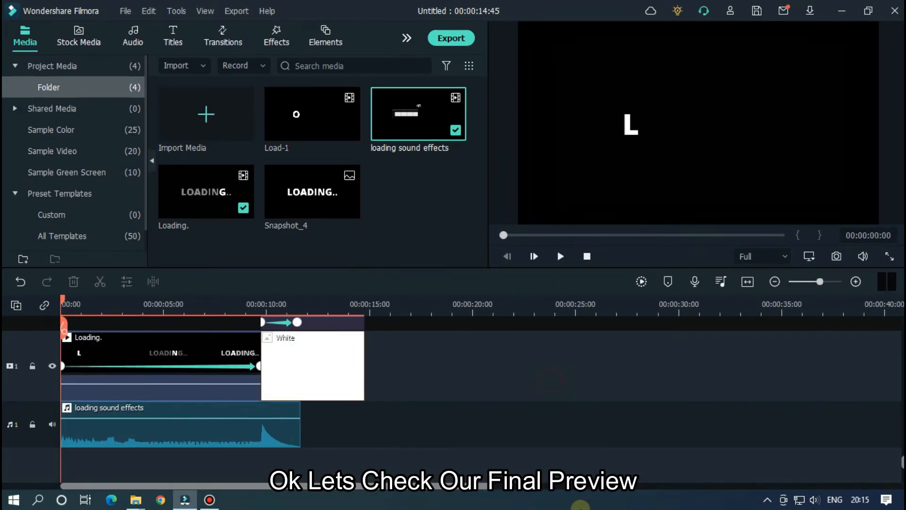
Play the finished sequence through to the '100% LOADED' title, then bring up Export.
{"action": "left_click", "coordinate": [560, 256]}
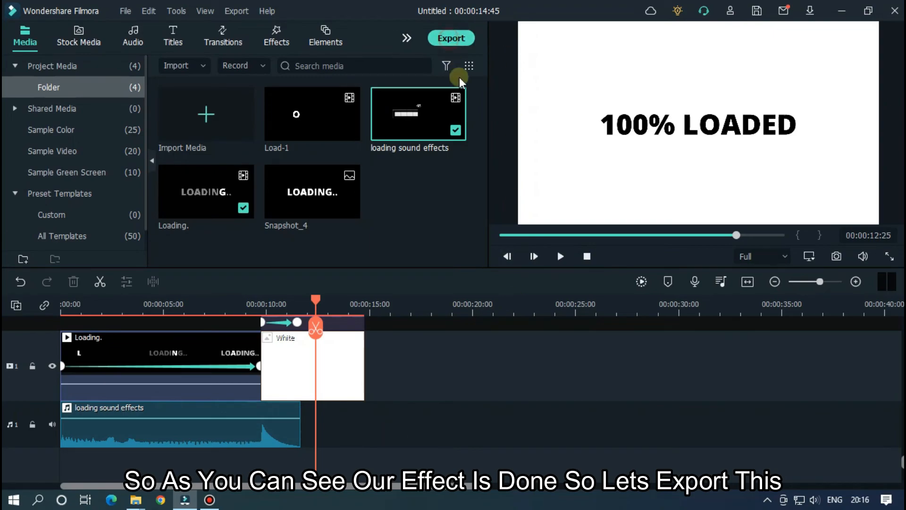
{"action": "left_click", "coordinate": [451, 37]}
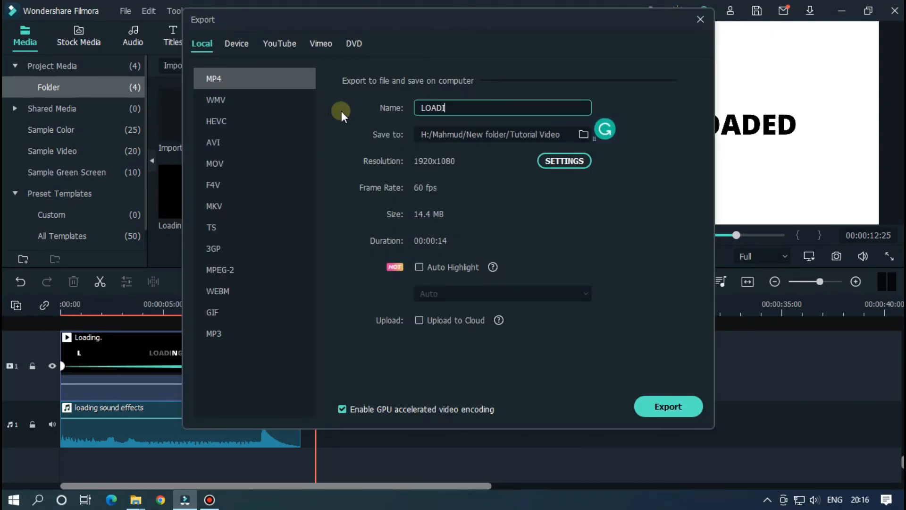